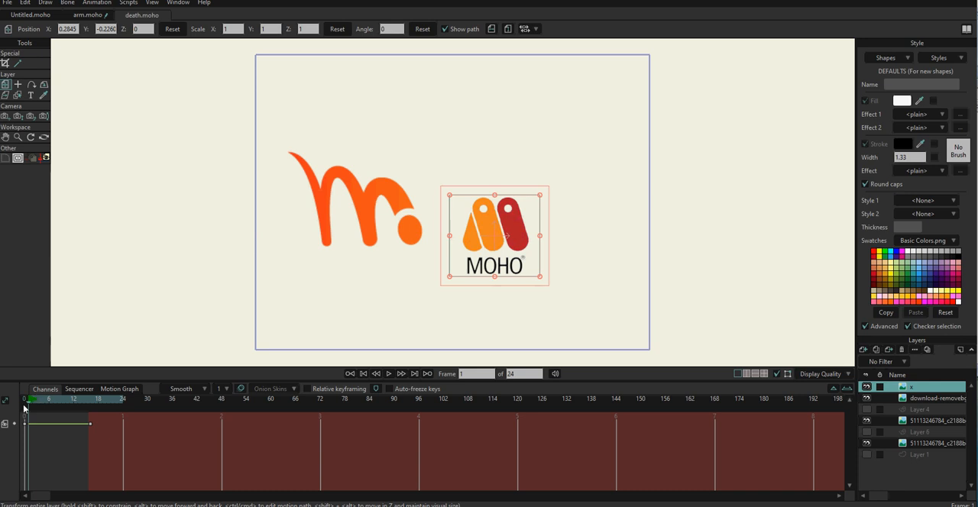
mouse_move(36, 408)
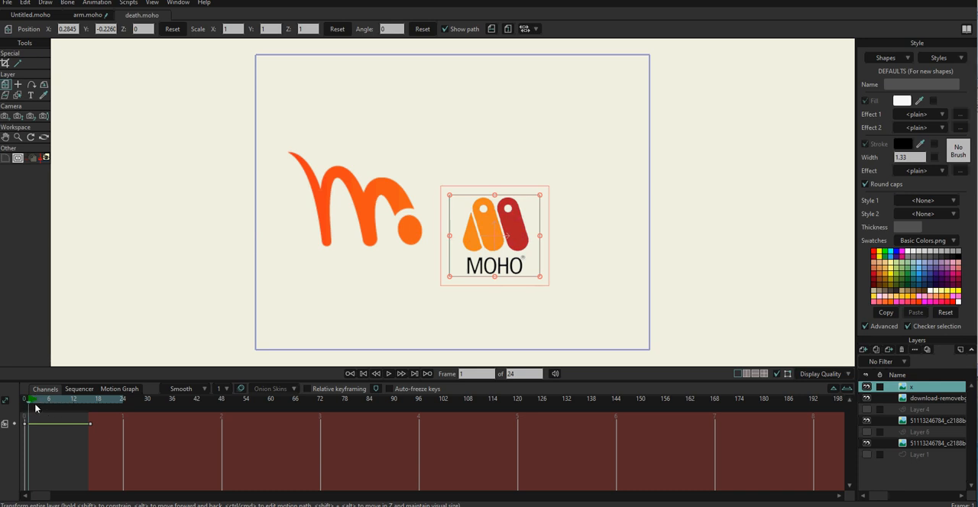
Play the timeline to frame 10, where the M's dot breaks toward the logo.
left_click(73, 399)
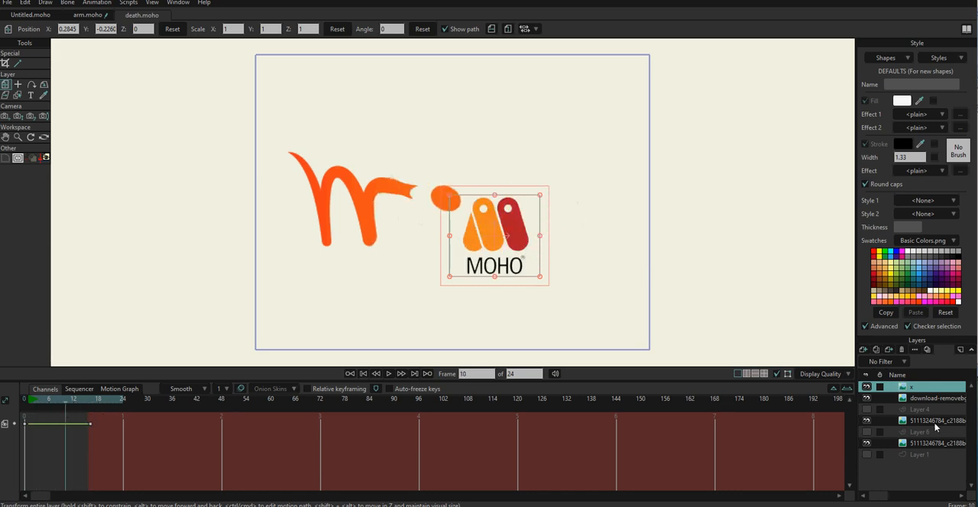
mouse_move(896, 435)
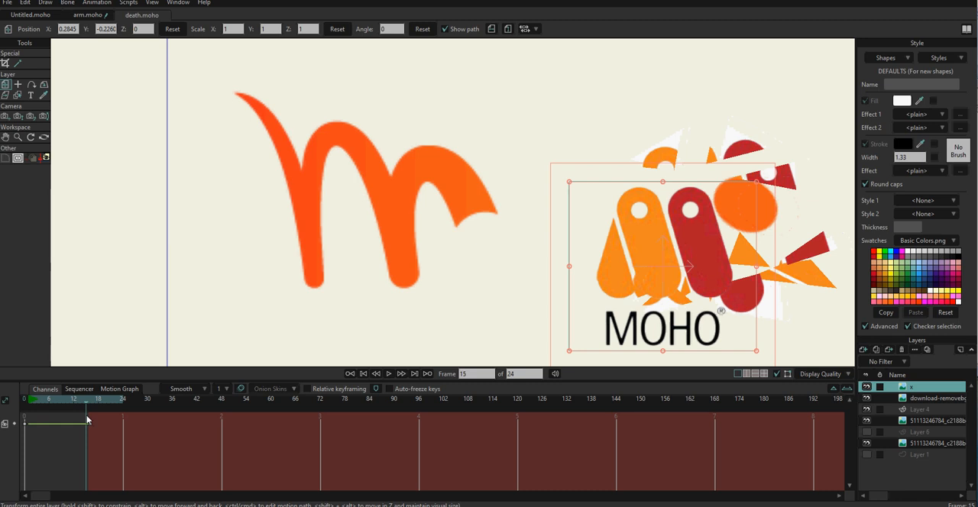
Move the playhead to frame 12, where the logo has shattered into clustered shards.
left_click(89, 424)
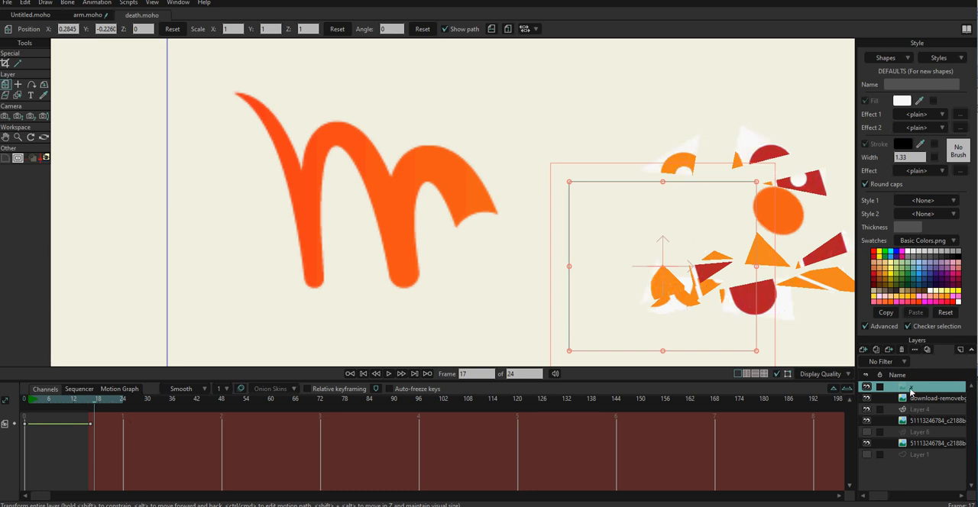
left_click(92, 398)
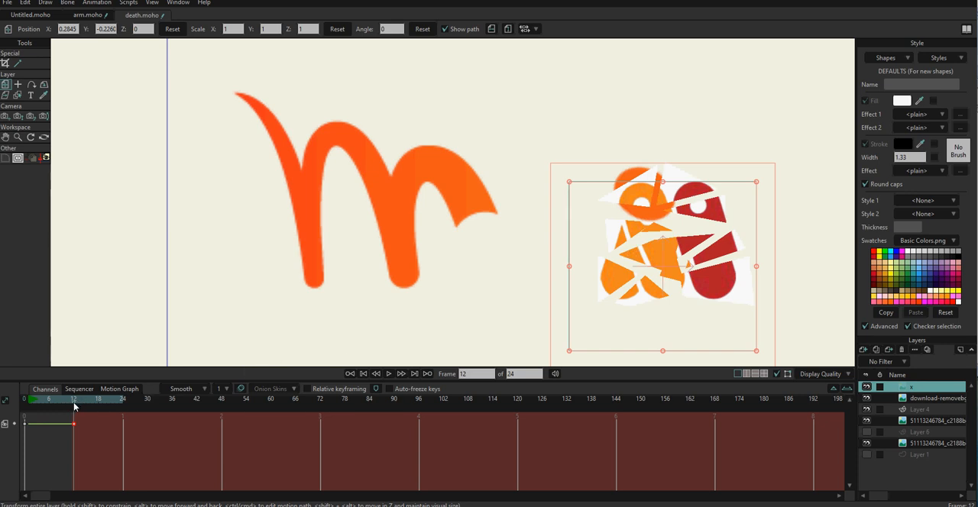
Jump to final frame 24 with the shards swept toward the lower right.
left_click(123, 399)
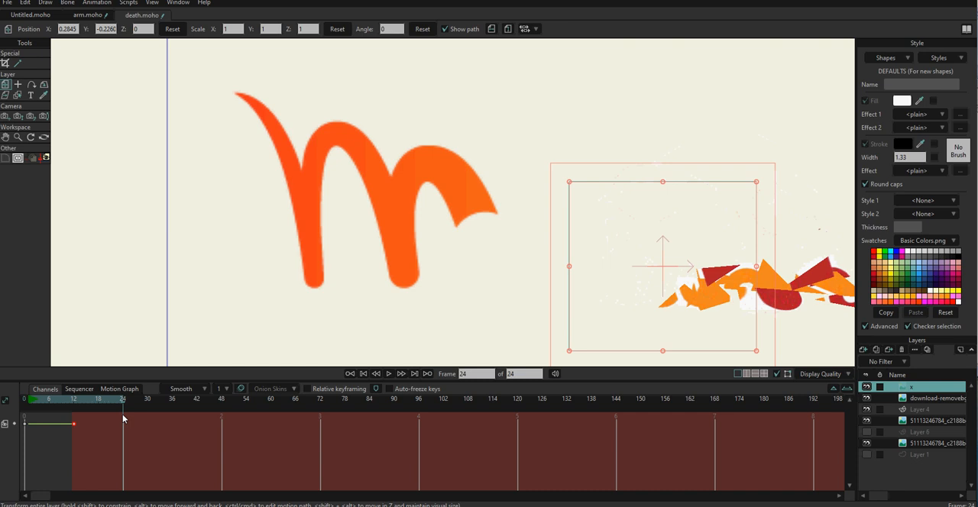